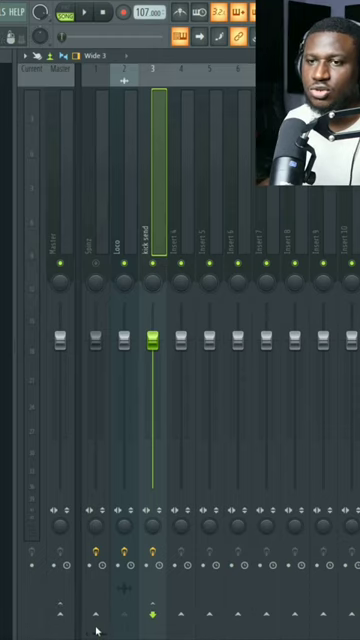
# Select the mixer insert track left of the currently active one
pyautogui.click(96, 244)
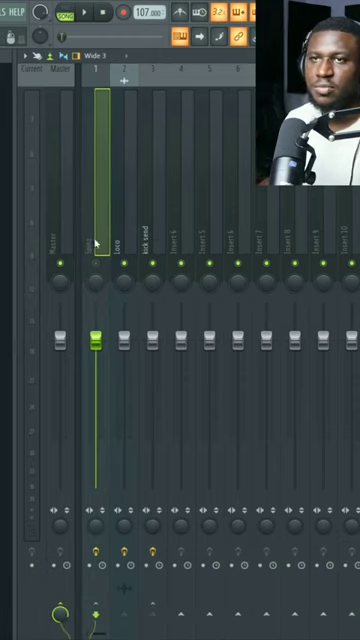